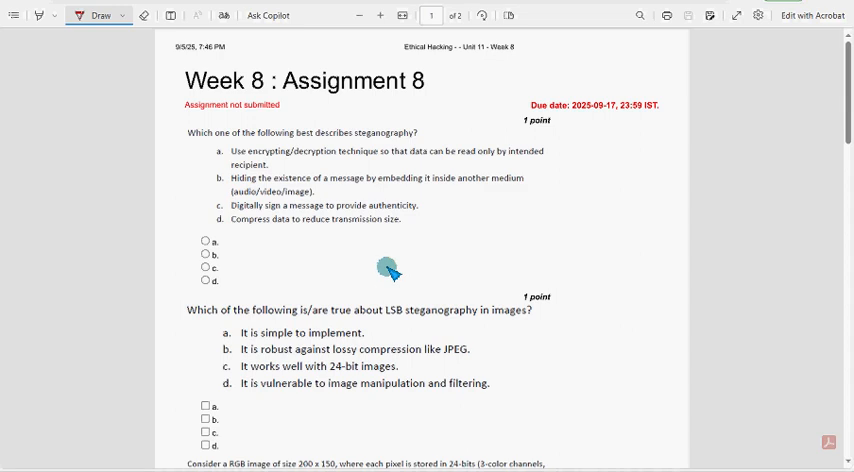
mouse_move(212, 104)
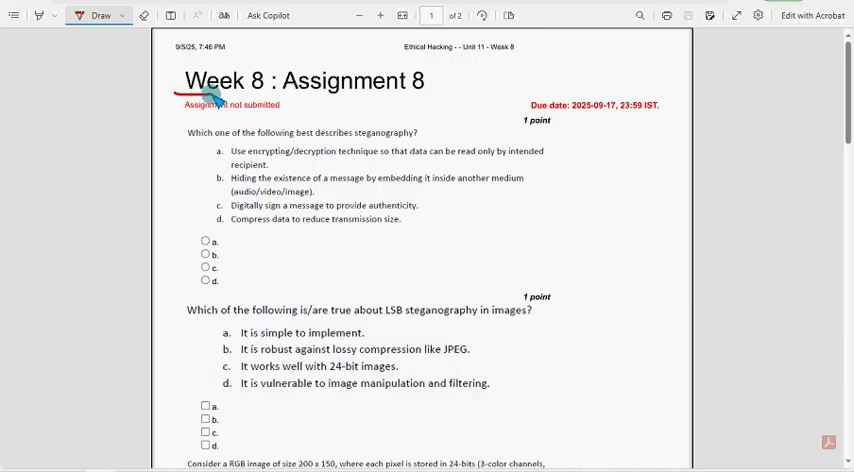
- Underline the Week 8 : Assignment 8 title and course header in red ink
left_click_drag(200, 104, 356, 104)
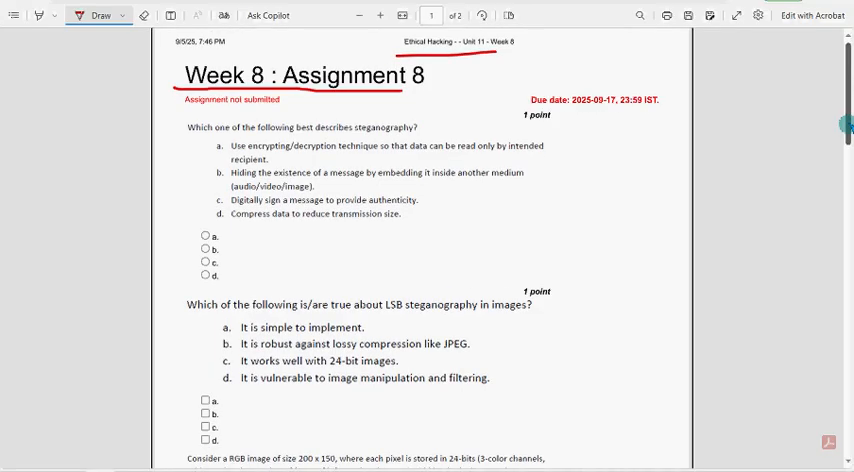
scroll("down", 3)
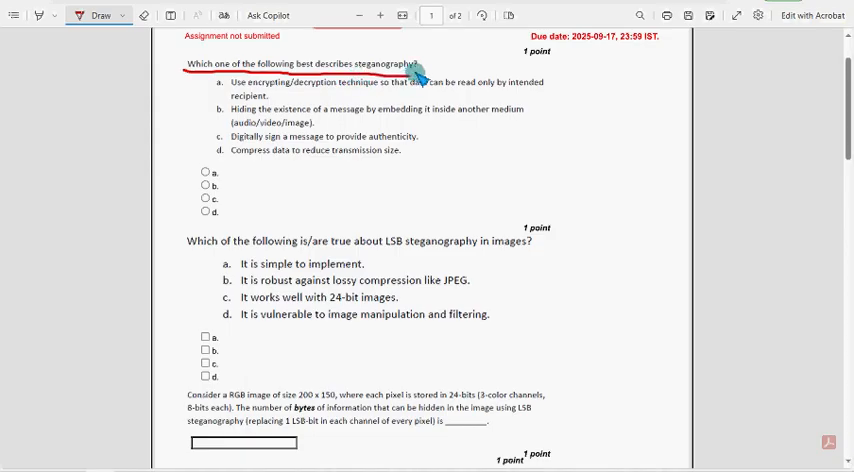
mouse_move(216, 130)
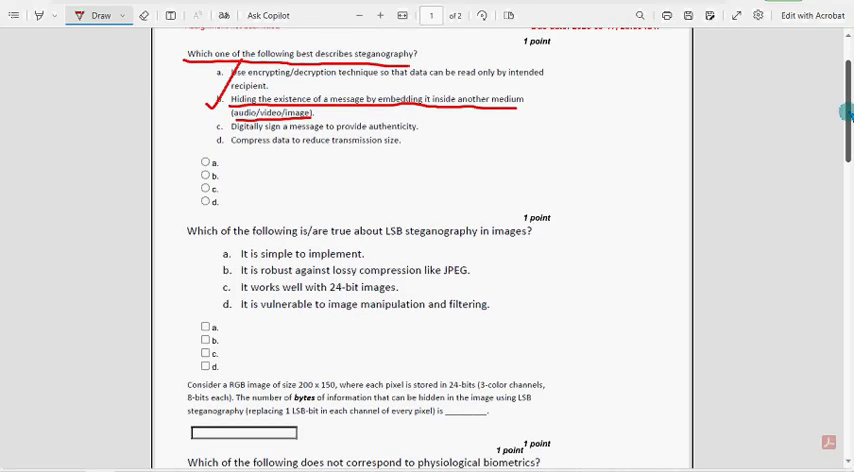
- Scroll down past the steganography question to bring the next question into view
scroll("down", 3)
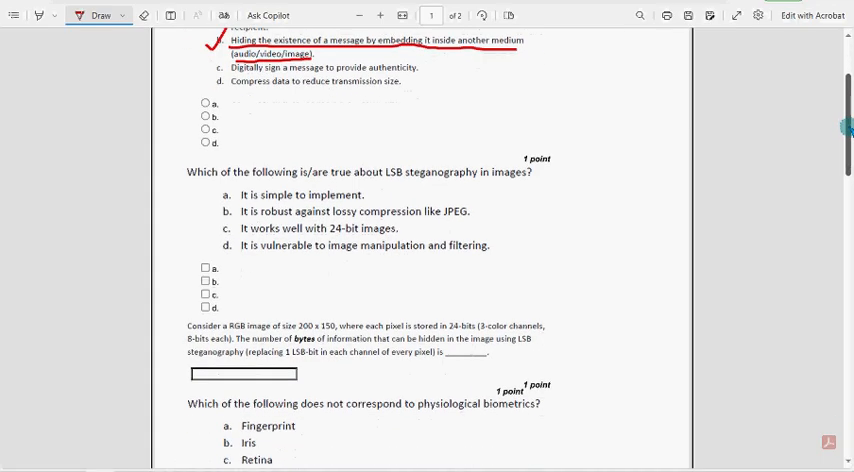
scroll("down", 3)
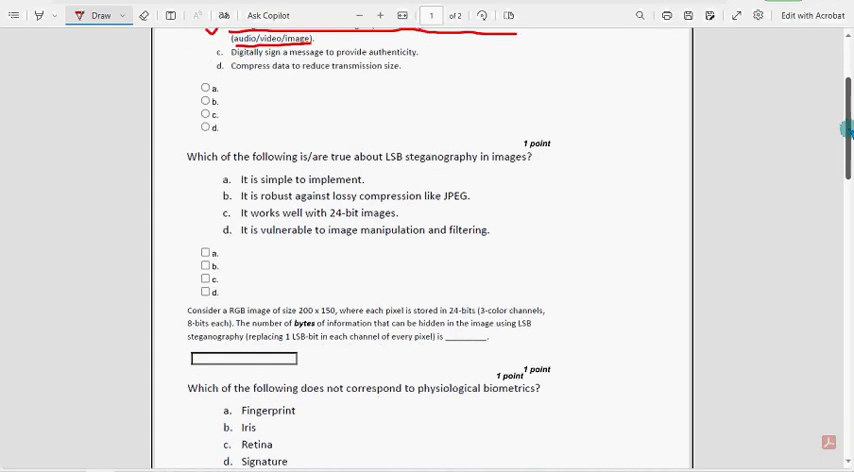
scroll("down", 3)
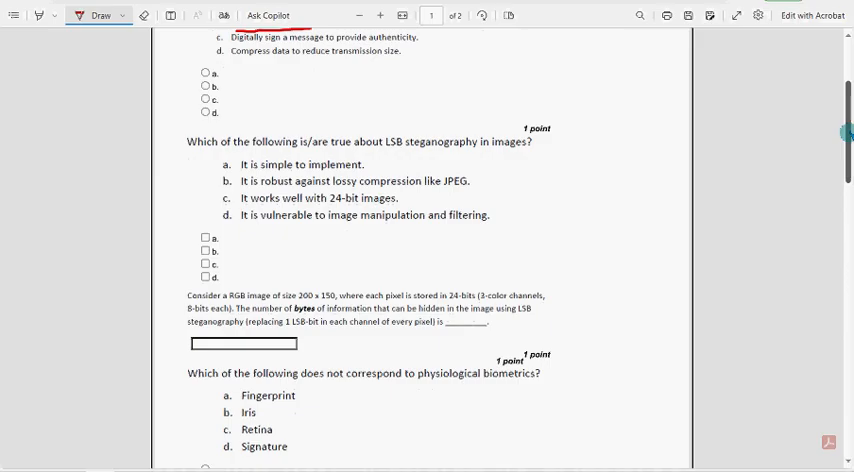
scroll("down", 3)
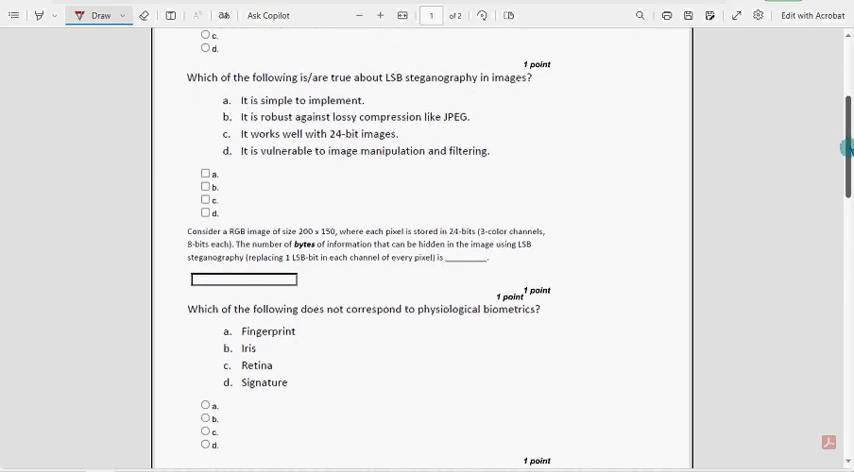
- Underline the LSB steganography question in red, with options a, c and d marked true
scroll("down", 3)
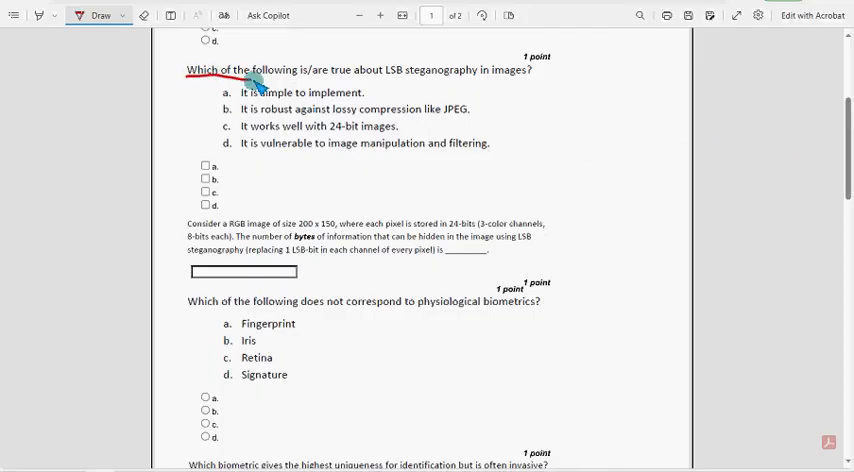
left_click_drag(256, 82, 430, 80)
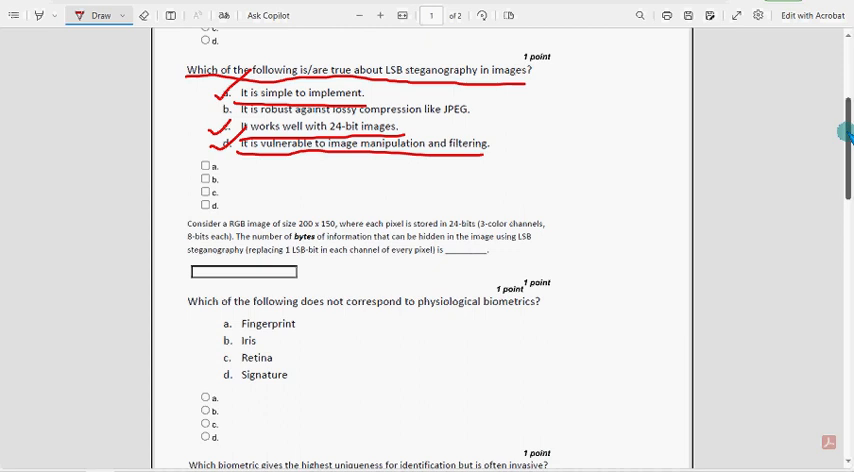
scroll("down", 3)
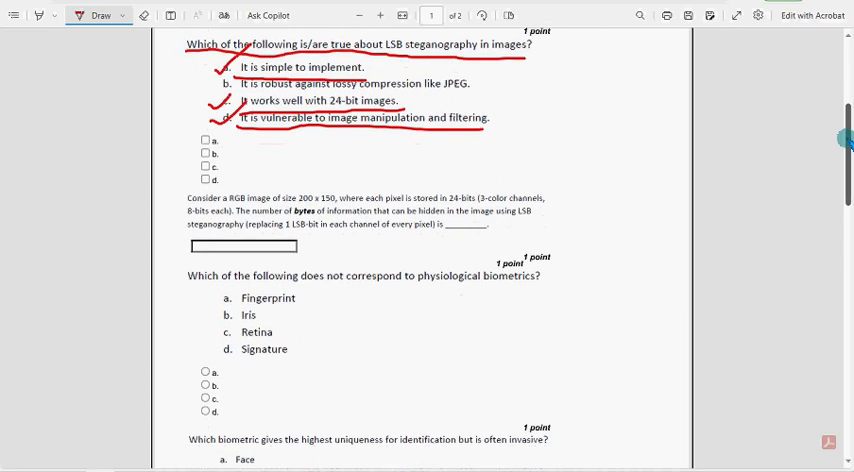
scroll("down", 3)
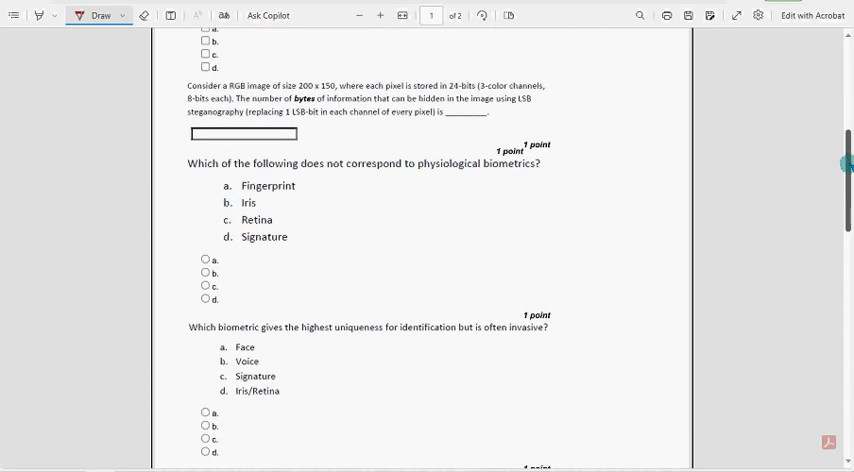
- Underline the RGB image question's key facts and handwrite the boxed answer 11,250 in red
scroll("down", 3)
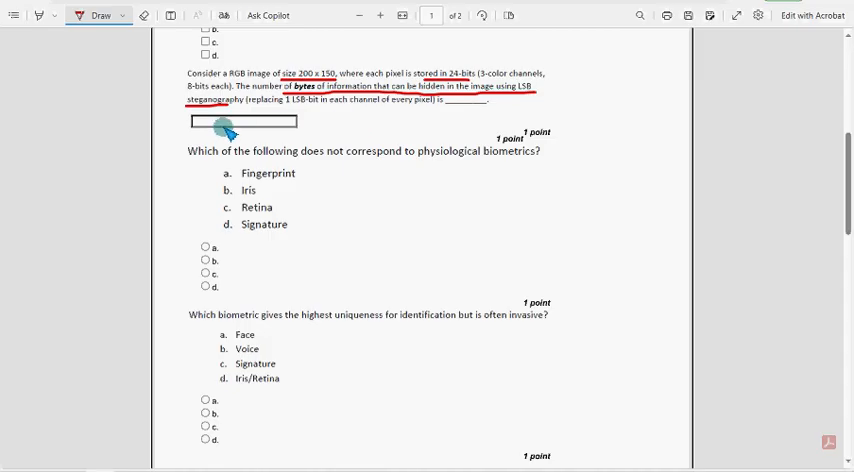
mouse_move(314, 120)
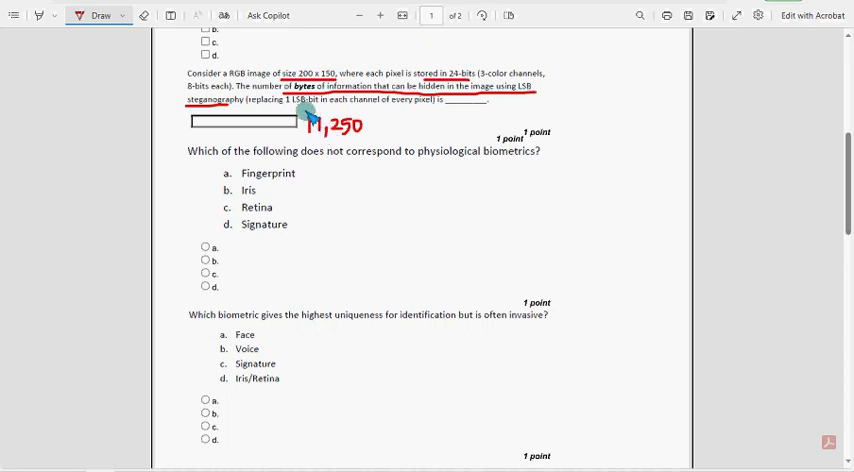
left_click_drag(304, 116, 368, 136)
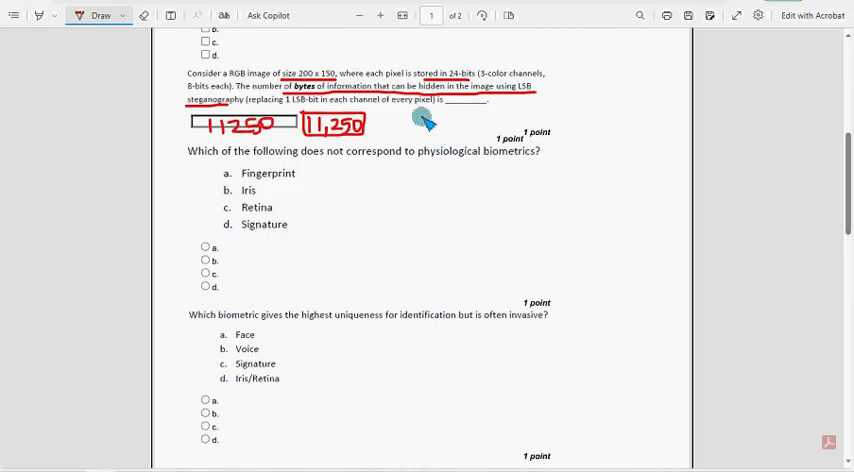
mouse_move(808, 180)
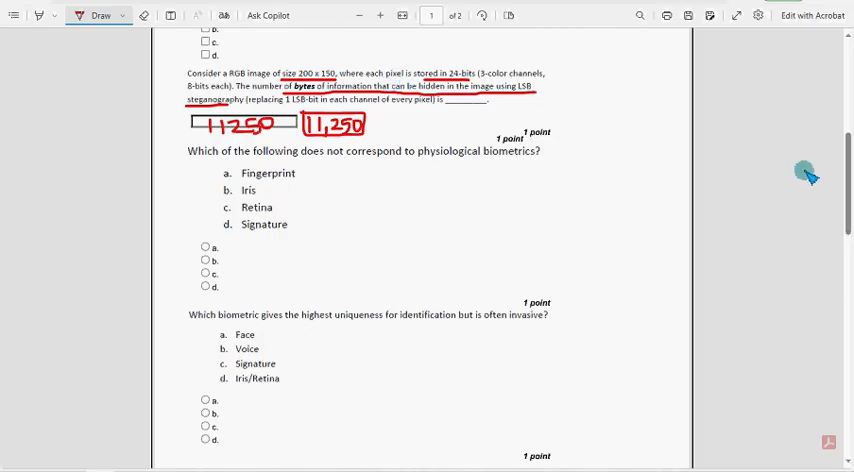
scroll("down", 3)
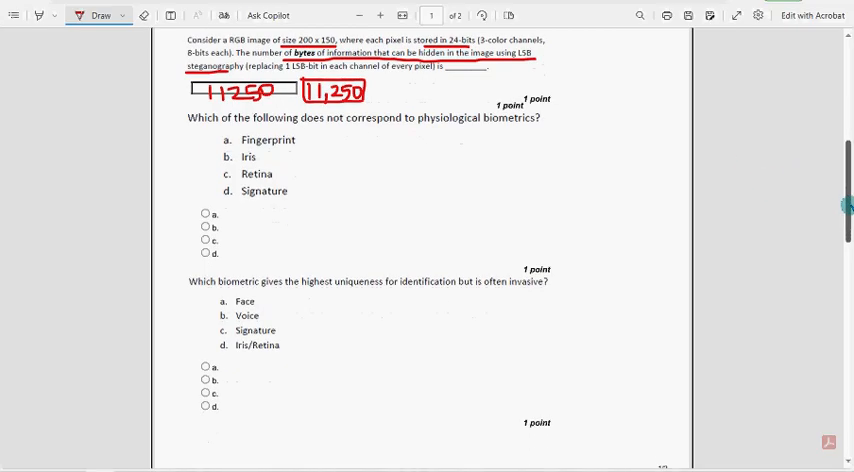
- Underline the biometrics question, circle 'not', and tick Fingerprint, Iris and Retina in red
scroll("down", 3)
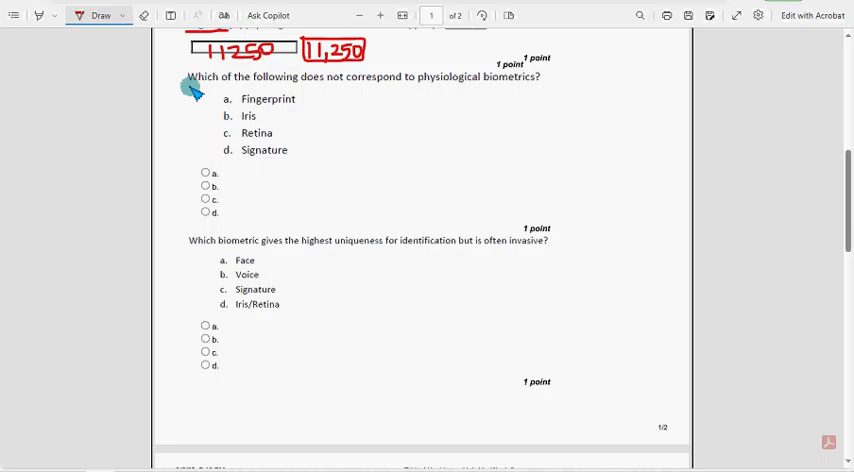
left_click_drag(186, 88, 304, 88)
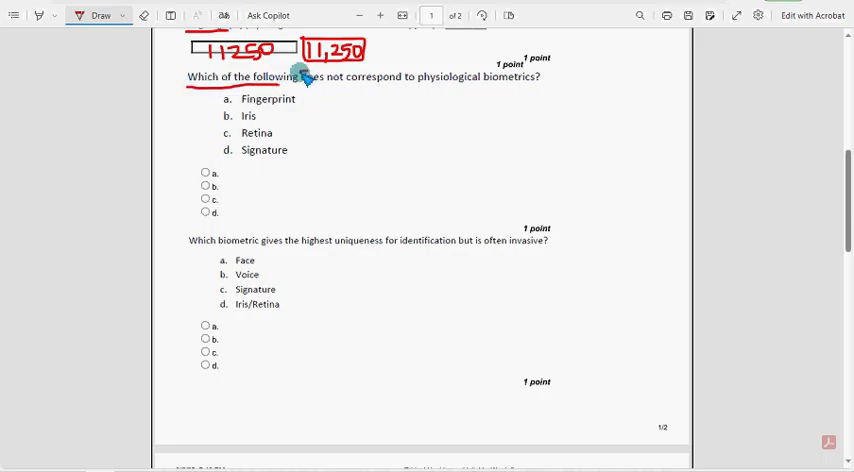
left_click_drag(300, 70, 364, 84)
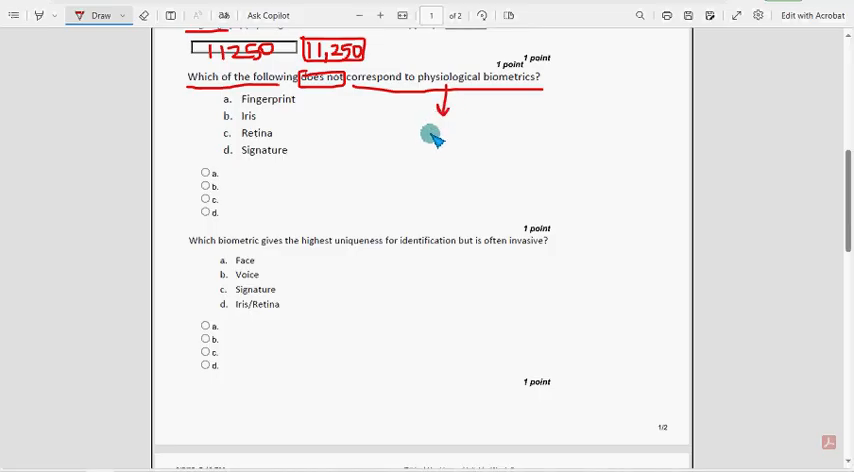
mouse_move(436, 128)
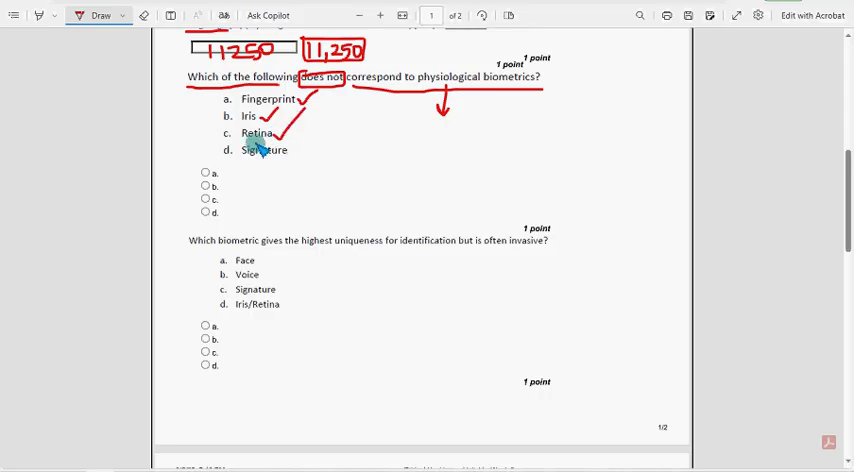
left_click_drag(234, 144, 296, 158)
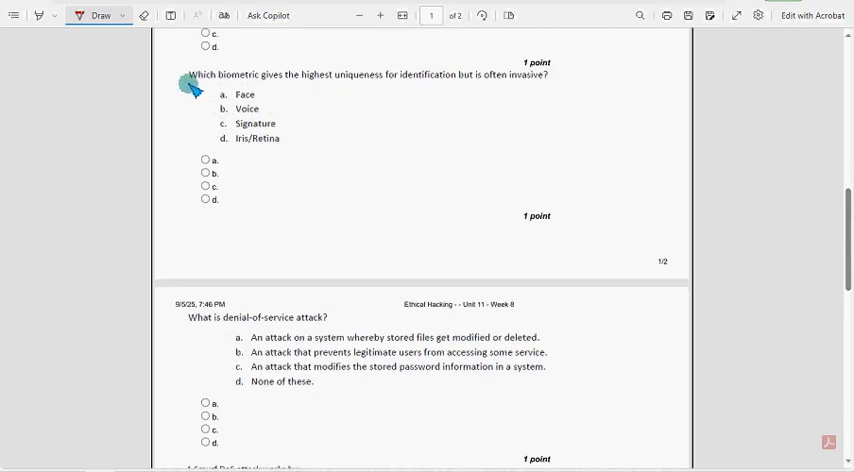
- Underline the biometric uniqueness question and circle 'highest uniqueness' and 'invasive' in red
left_click_drag(190, 84, 330, 84)
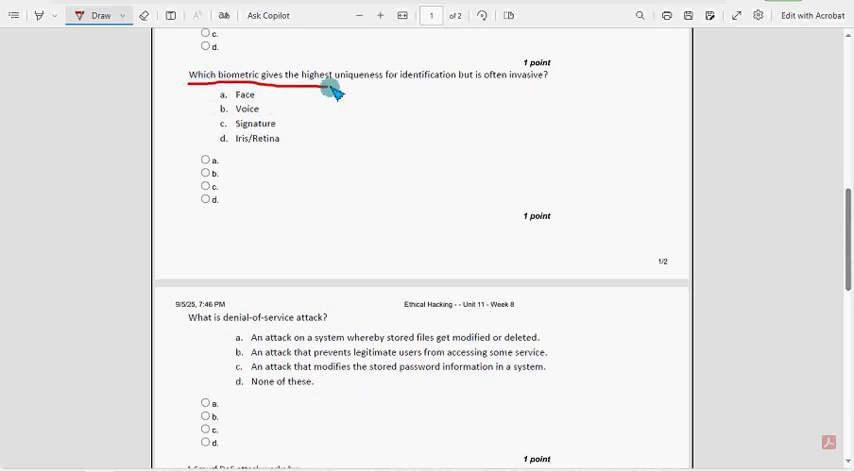
left_click_drag(330, 84, 456, 88)
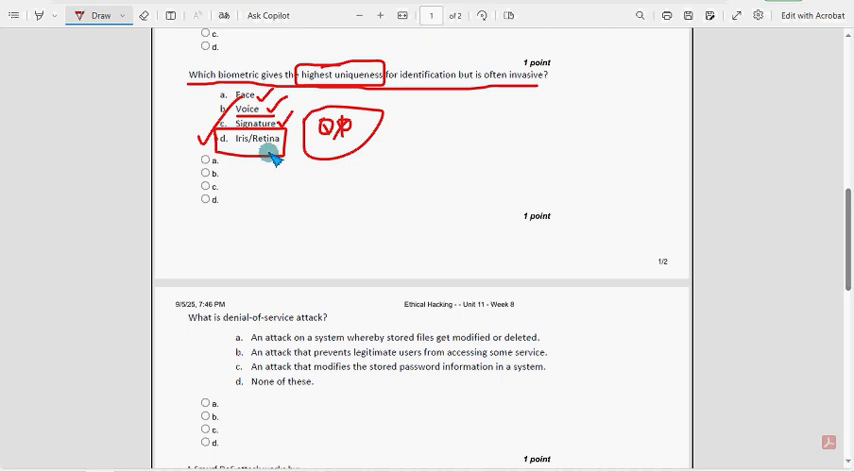
mouse_move(812, 224)
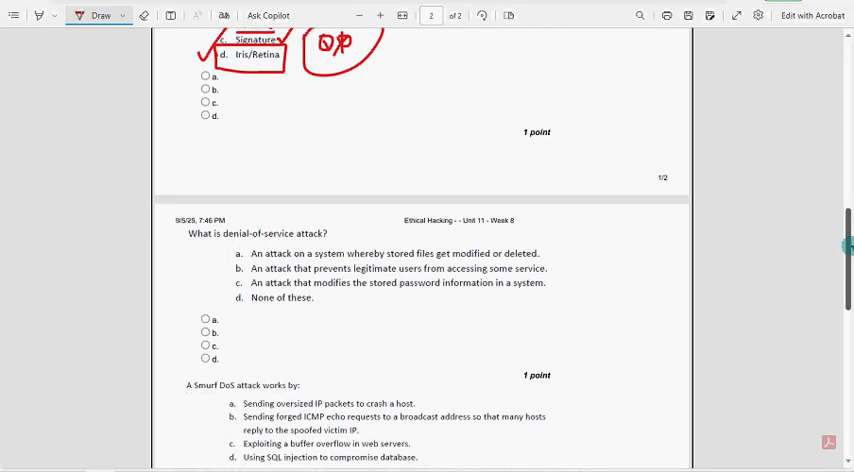
- Underline 'What is denial-of-service attack?' in red with option b ticked
scroll("down", 3)
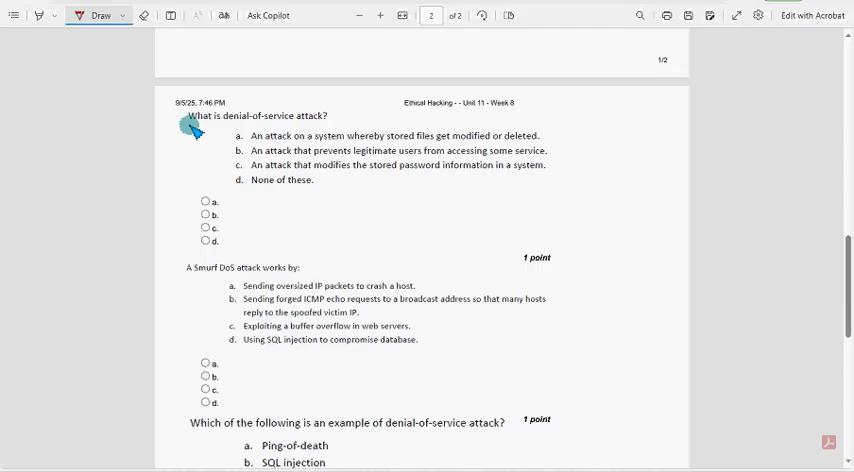
left_click_drag(186, 124, 328, 124)
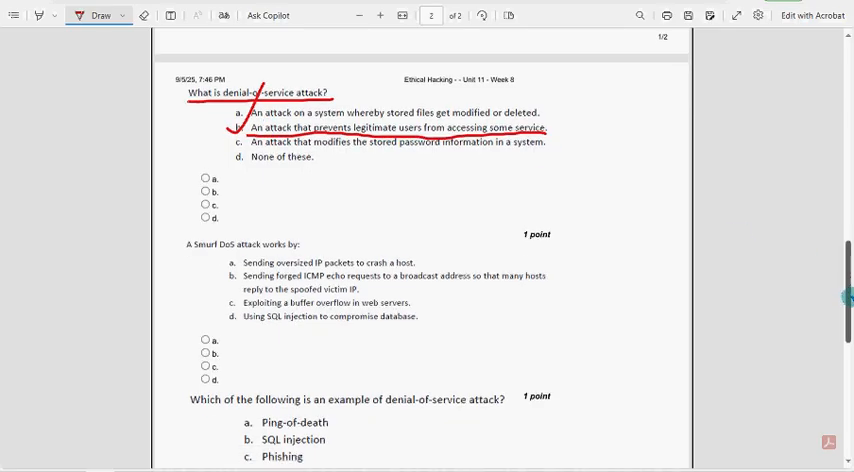
scroll("down", 3)
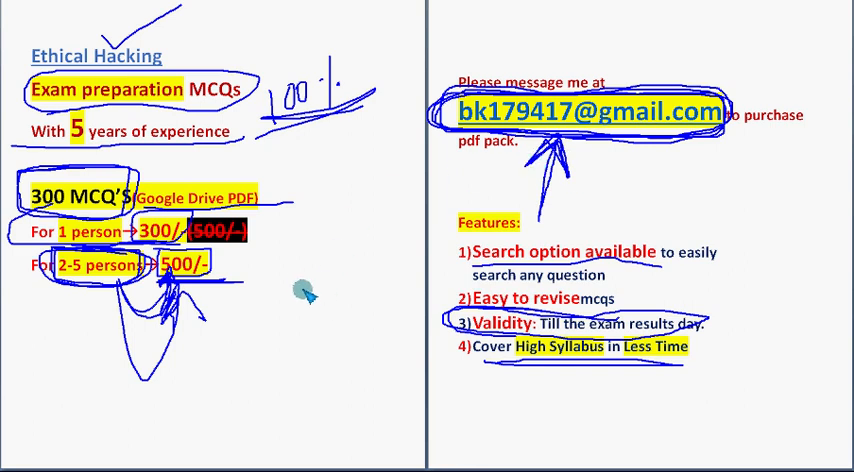
mouse_move(306, 288)
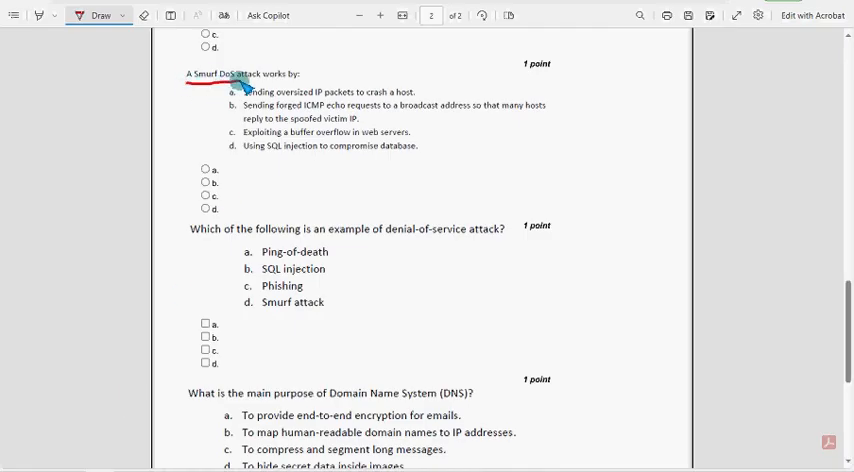
mouse_move(312, 74)
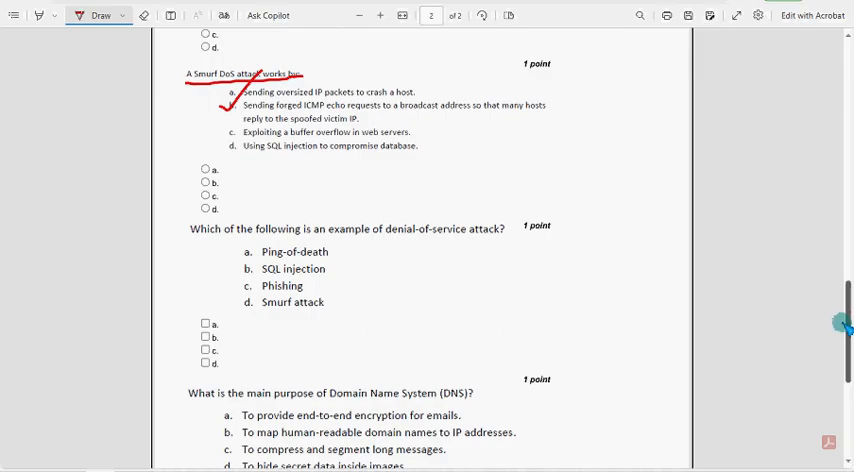
- Underline the DoS examples question and tick Ping-of-death and Smurf attack in red
scroll("down", 3)
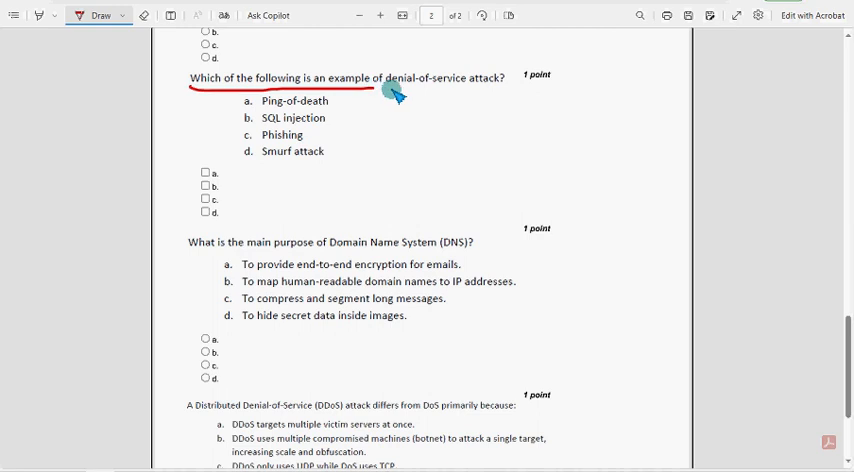
left_click_drag(410, 96, 510, 96)
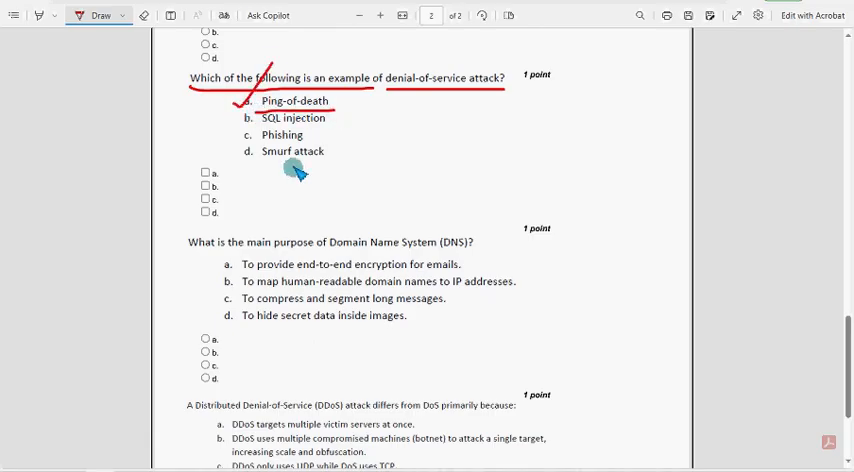
left_click_drag(240, 160, 340, 168)
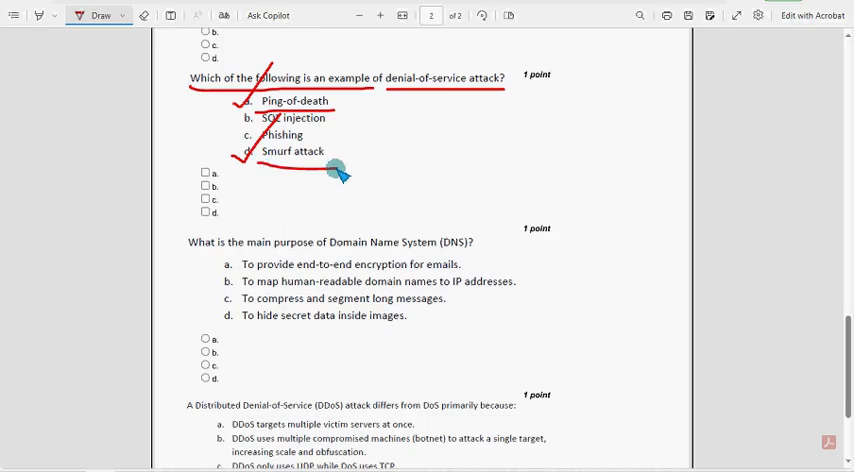
mouse_move(288, 148)
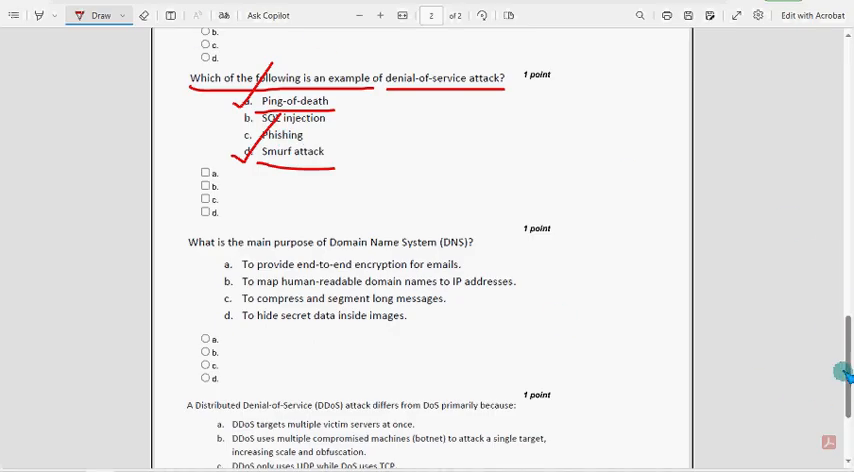
- Mark the DNS question's option b, then underline the DDoS versus DoS question in red
scroll("down", 3)
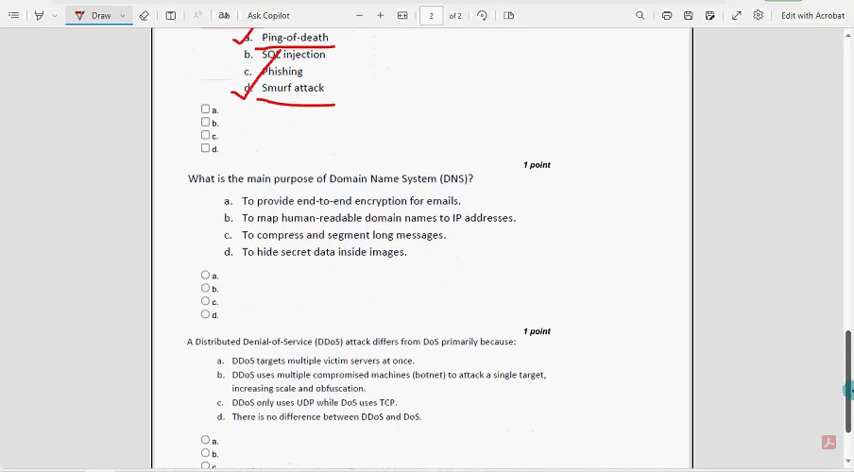
scroll("down", 3)
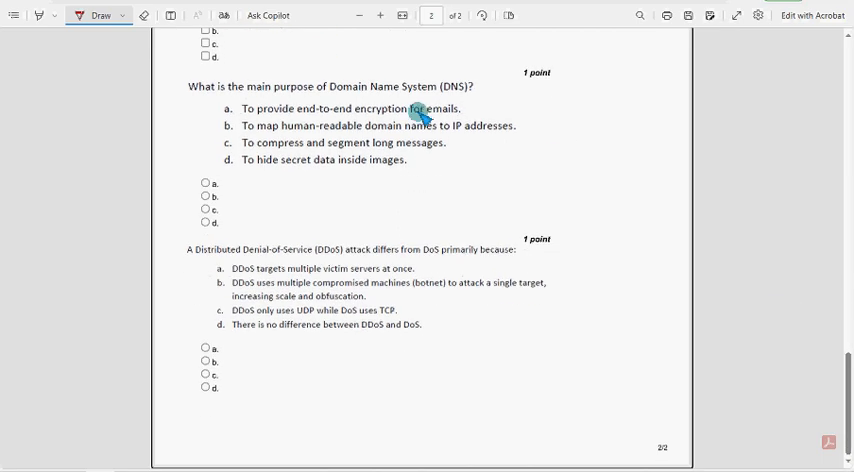
mouse_move(208, 98)
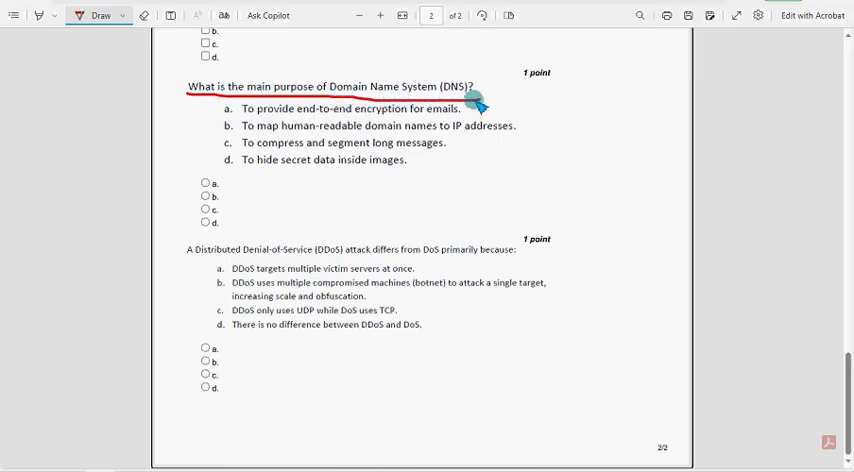
mouse_move(312, 130)
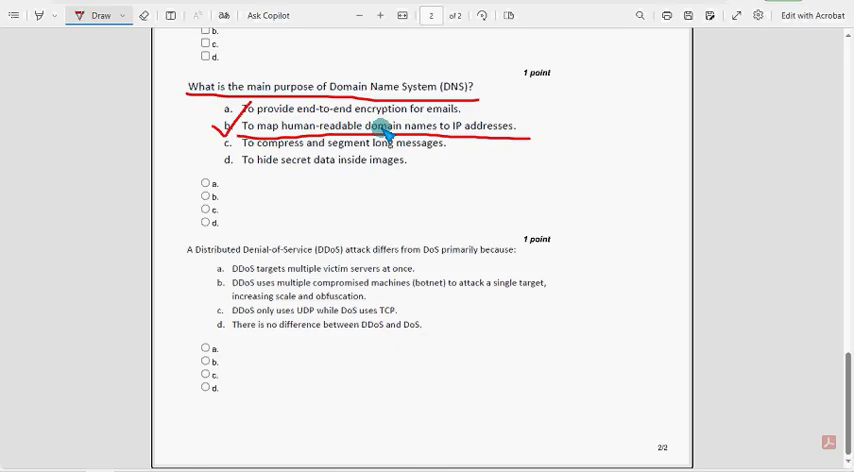
mouse_move(376, 128)
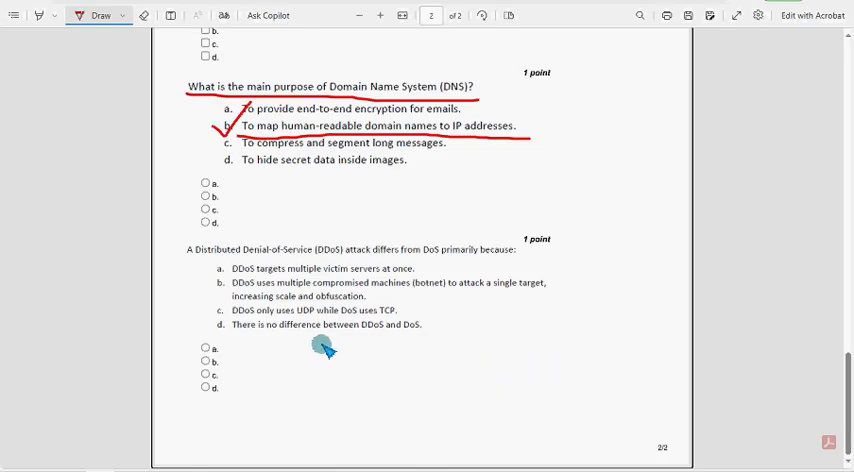
mouse_move(184, 272)
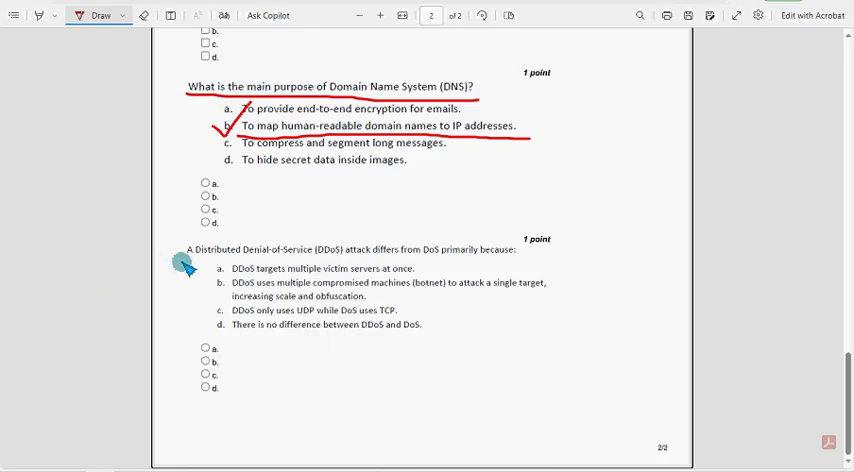
left_click_drag(184, 264, 356, 264)
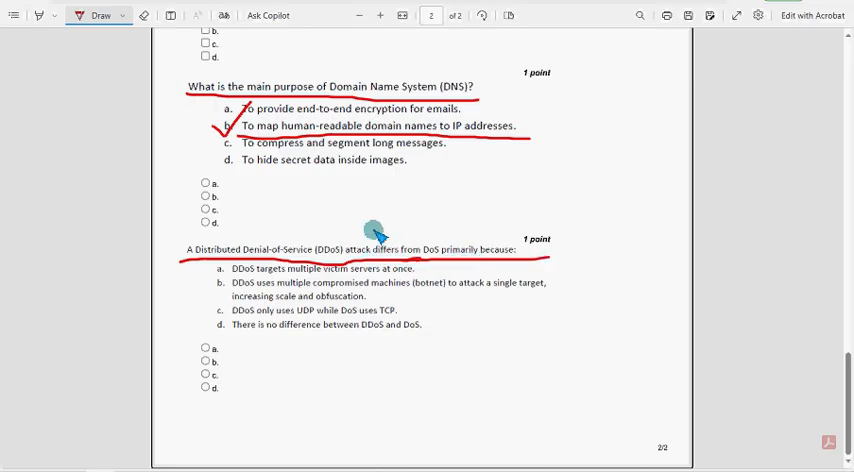
mouse_move(378, 212)
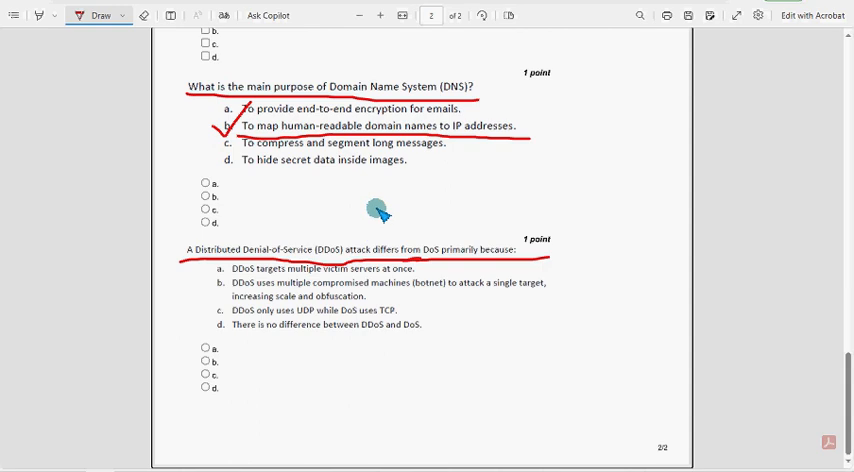
mouse_move(208, 288)
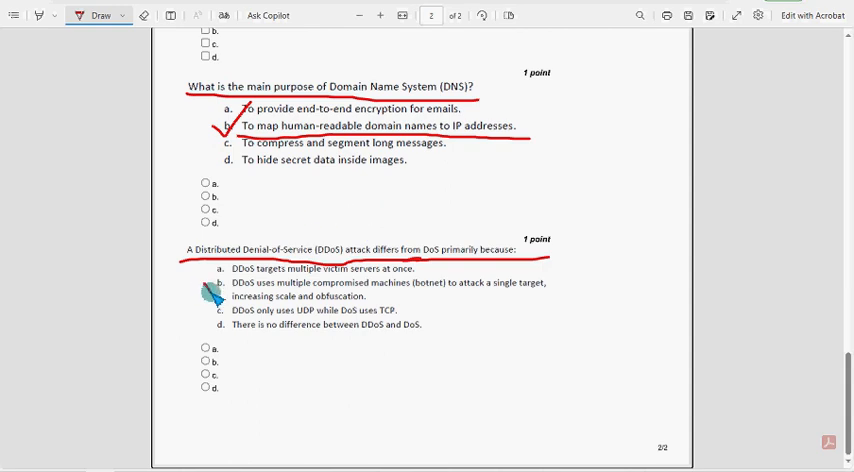